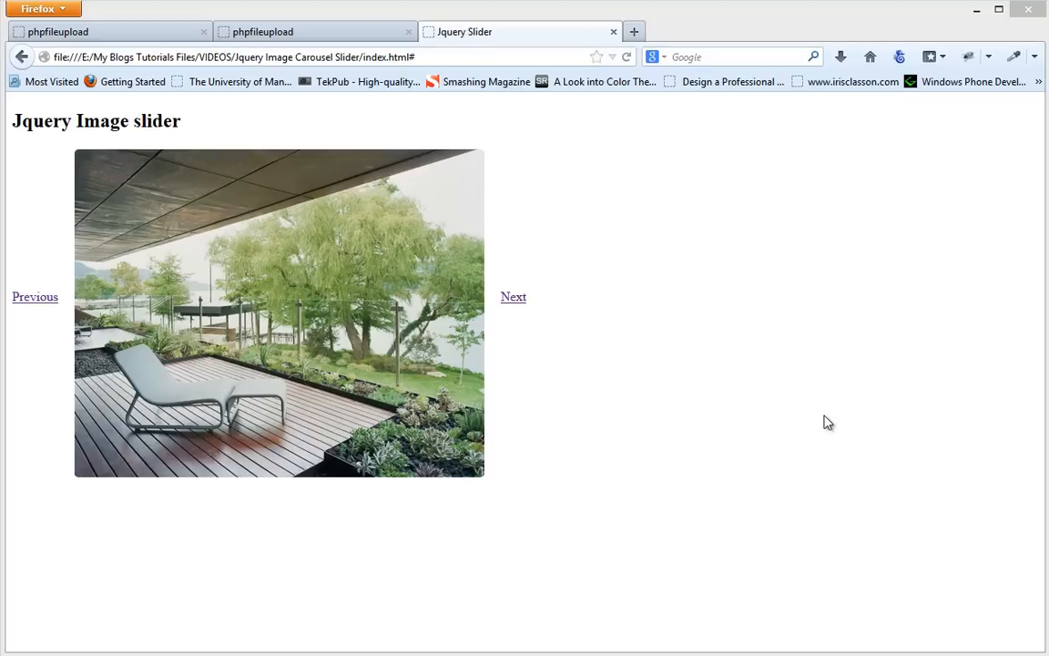
pyautogui.moveTo(763, 338)
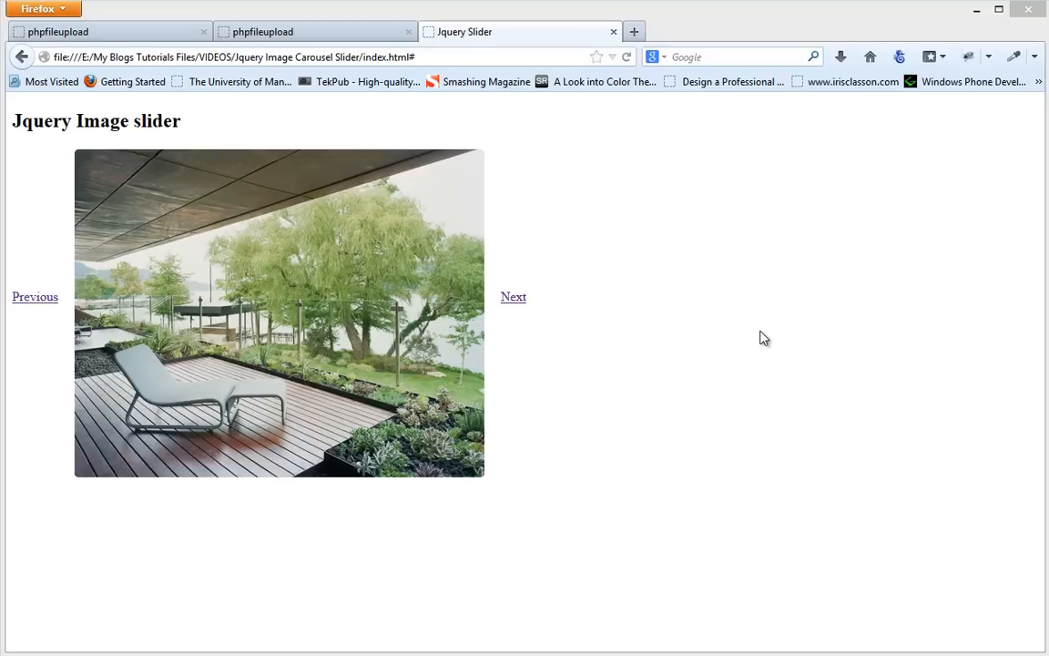
pyautogui.moveTo(754, 347)
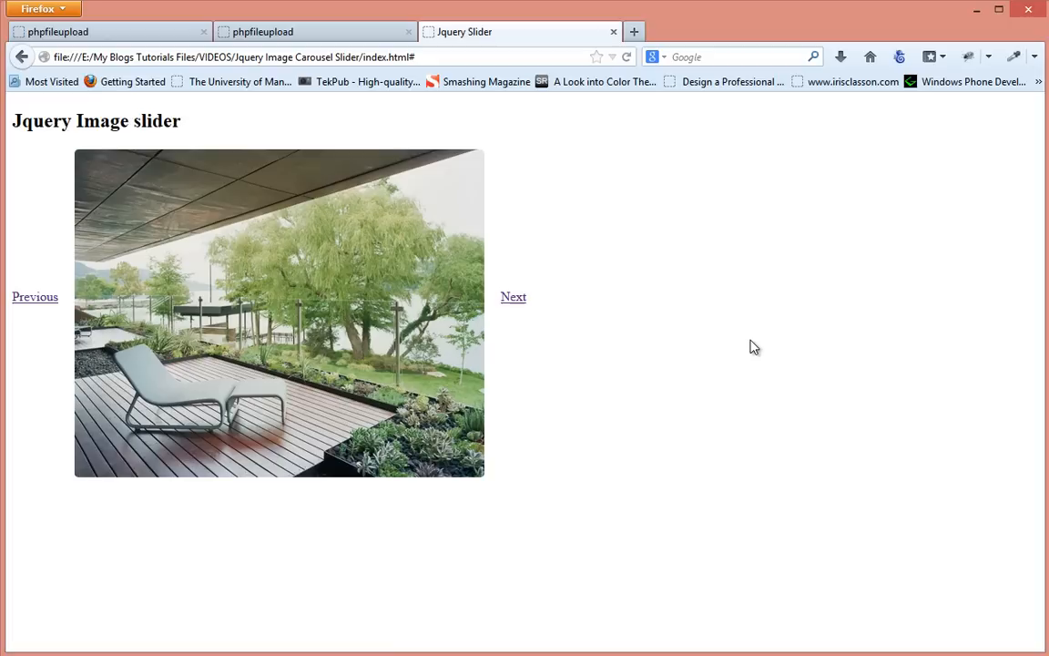
pyautogui.moveTo(701, 342)
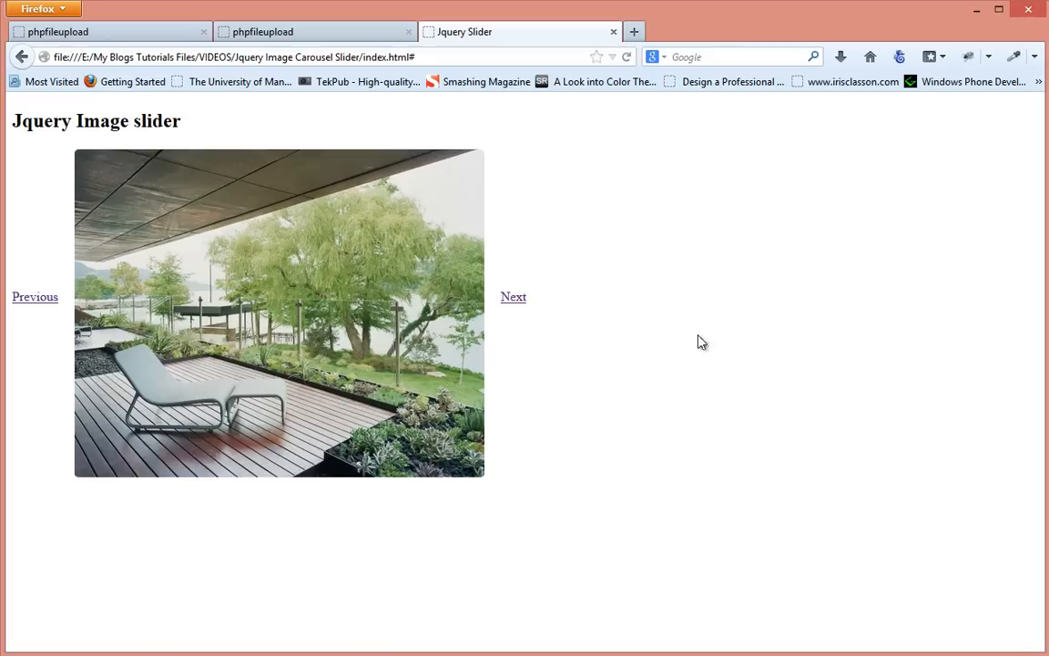
pyautogui.moveTo(746, 338)
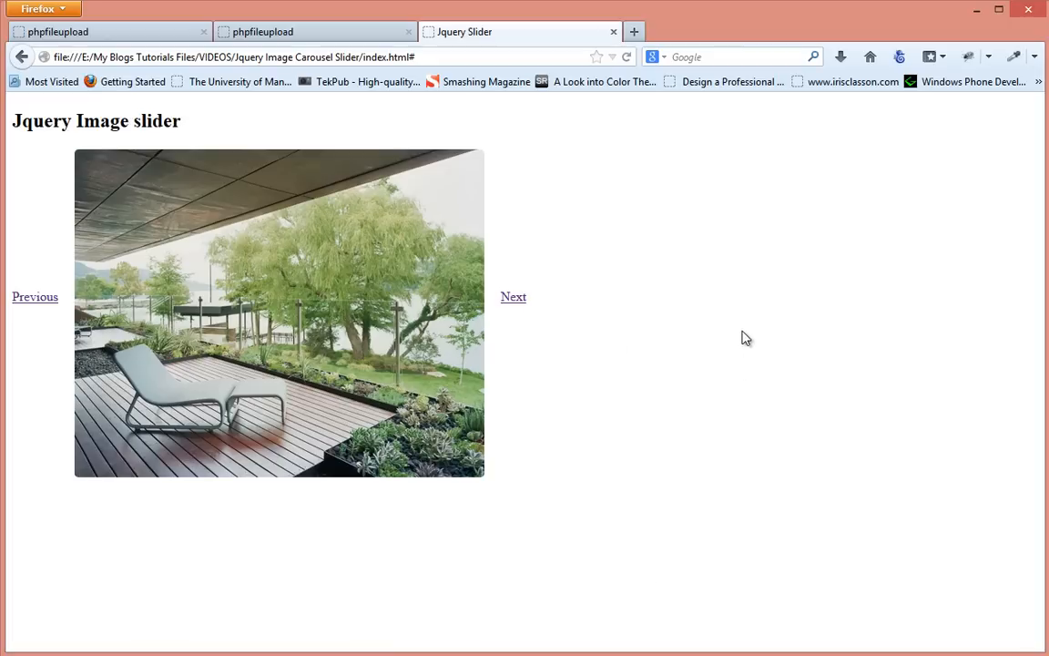
pyautogui.moveTo(519, 320)
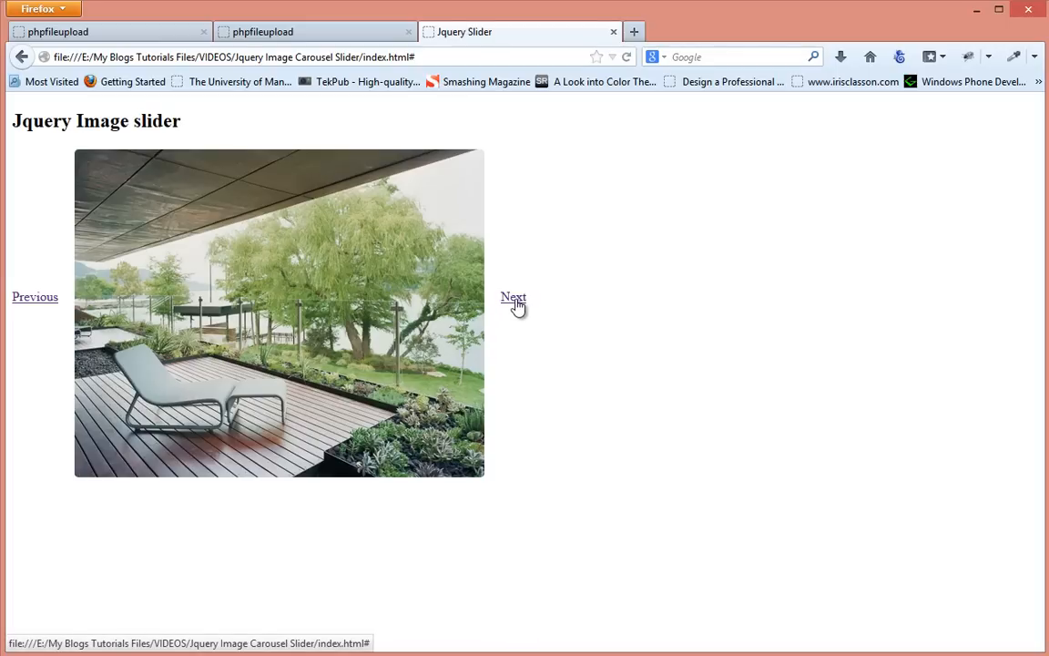
pyautogui.moveTo(635, 333)
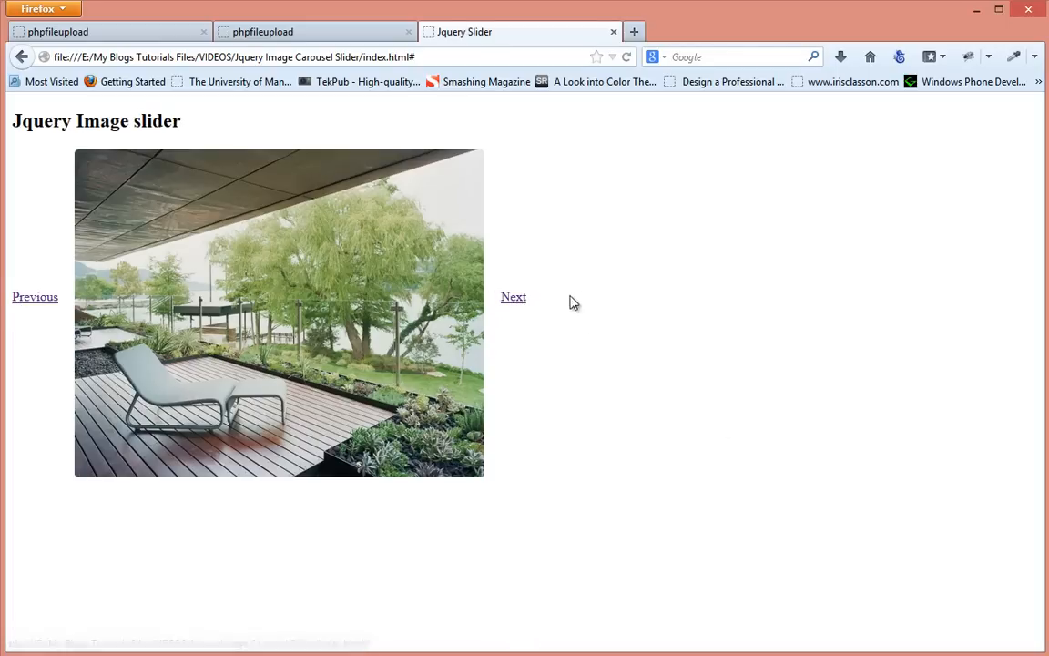
# Step: Advance the Firefox image slider from the covered terrace photo to the overwater bungalows photo
pyautogui.click(513, 296)
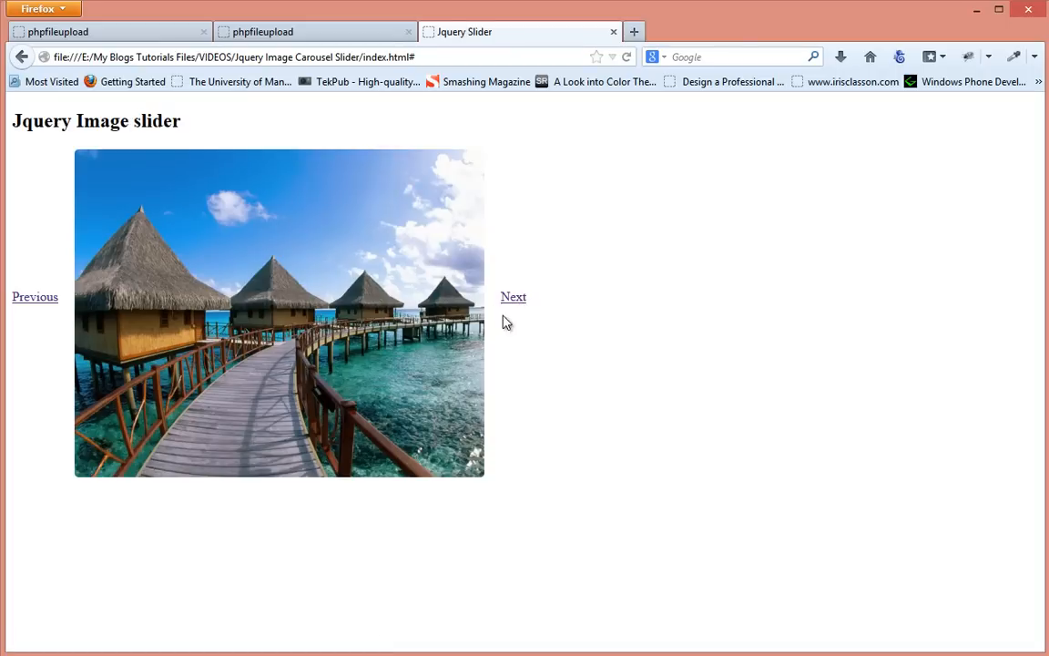
pyautogui.moveTo(382, 426)
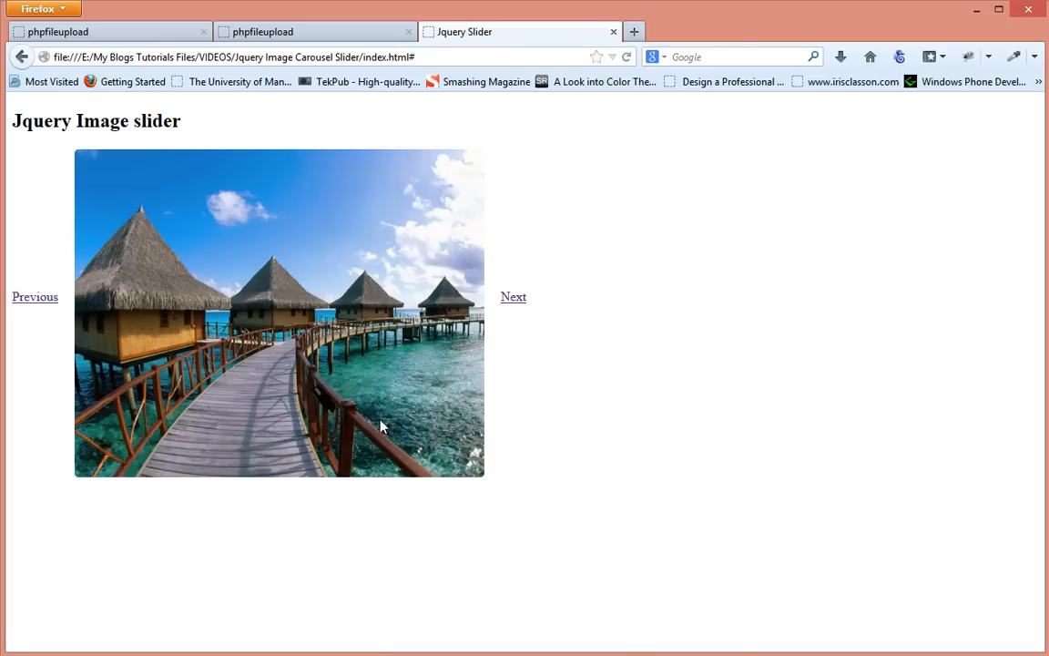
pyautogui.moveTo(330, 443)
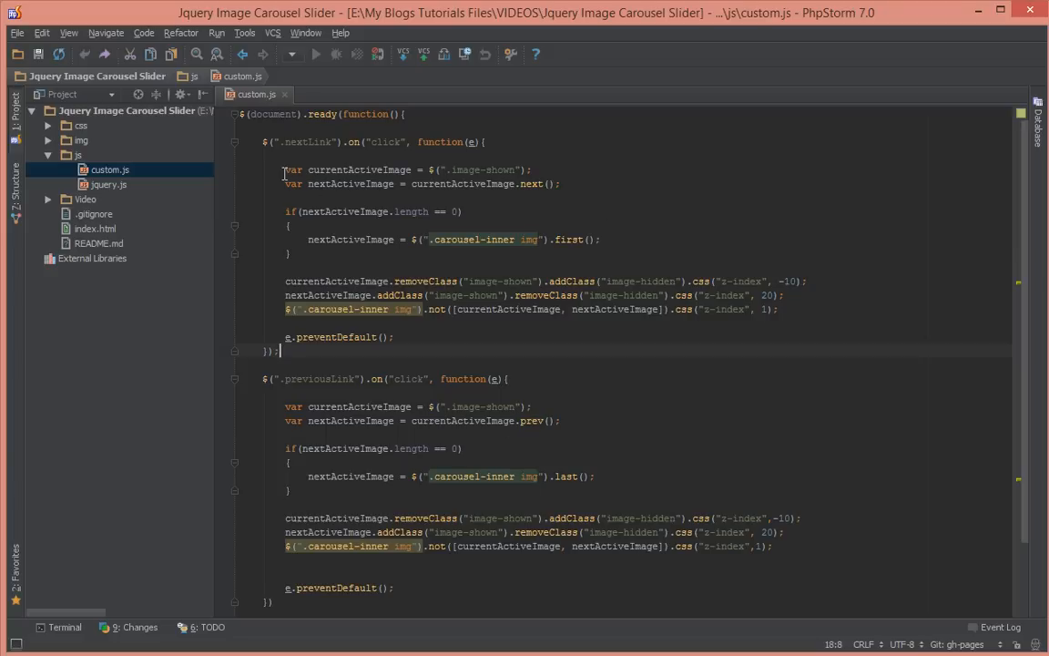
# Step: Remove the image-switching code from the nextLink click handler, leaving only e.preventDefault()
pyautogui.scroll(-3)
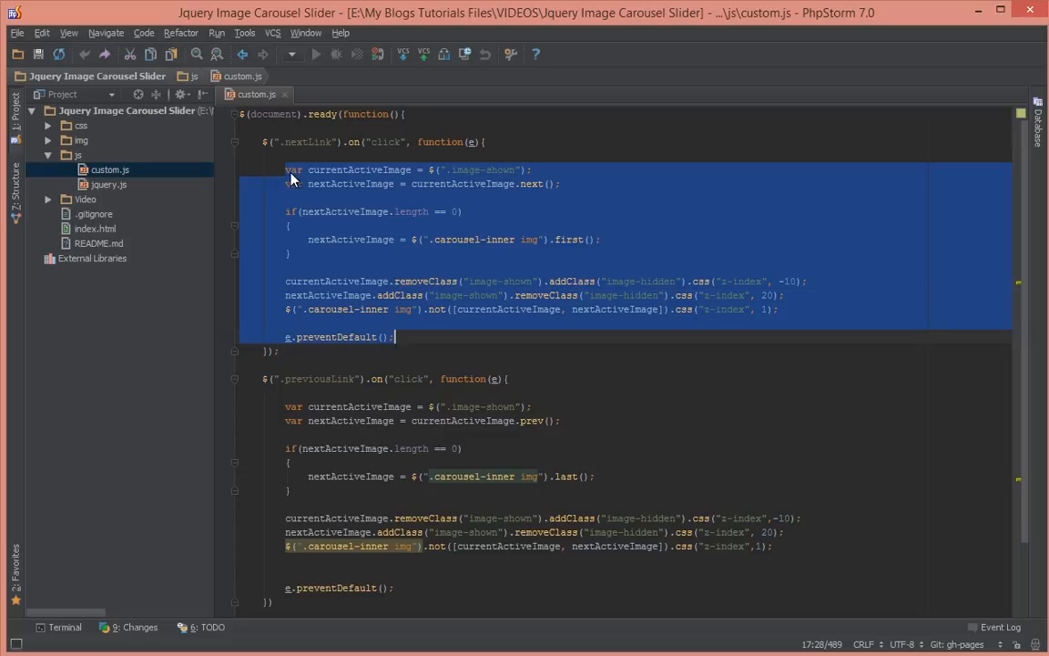
pyautogui.click(787, 295)
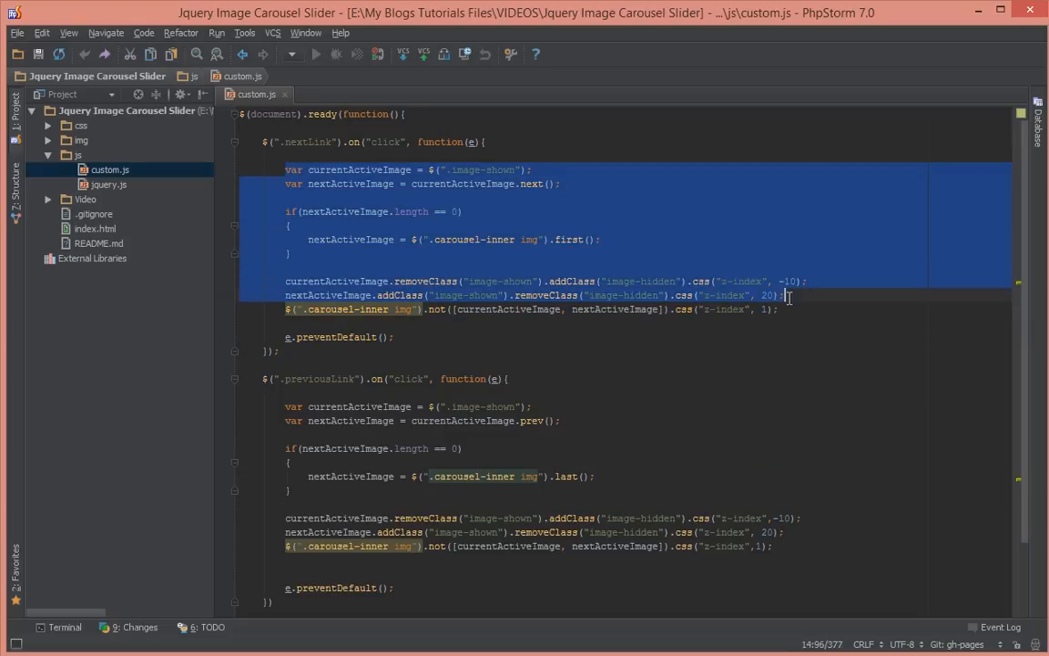
pyautogui.press('Delete')
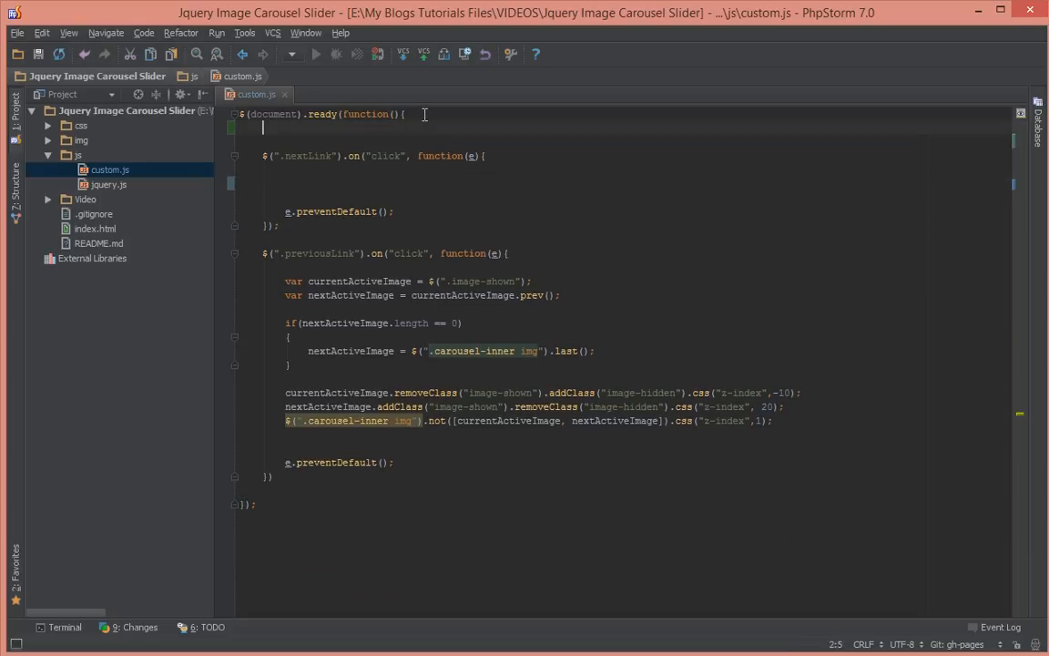
# Step: Define a nextLinkClicked function and make the nextLink handler call nextLinkClicked();
pyautogui.write('function')
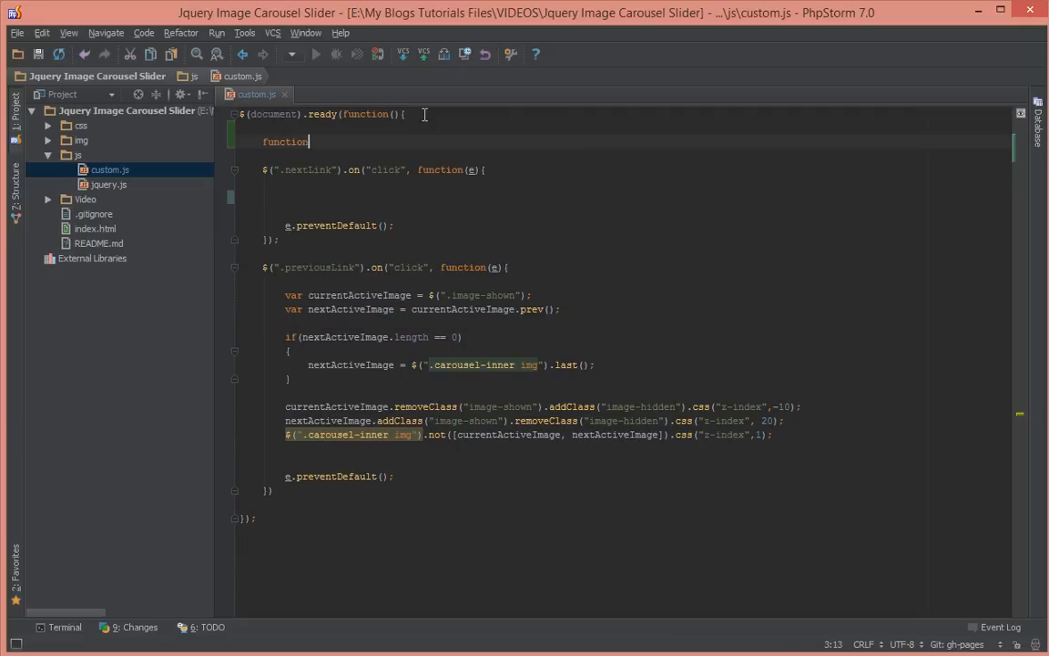
pyautogui.write('nextL')
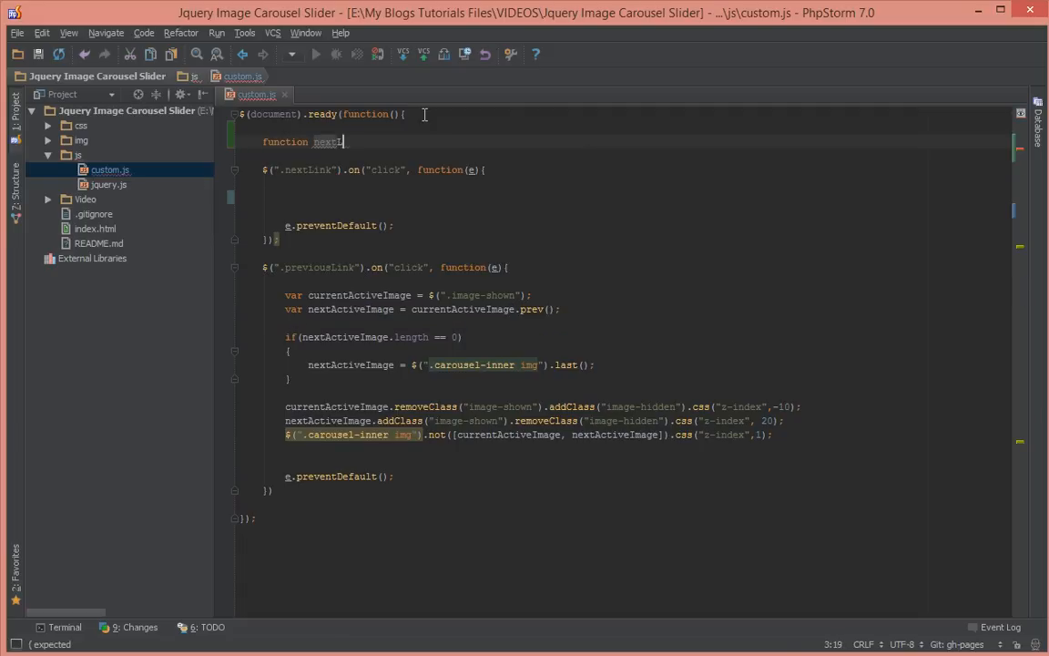
pyautogui.write('LinkClicked(){')
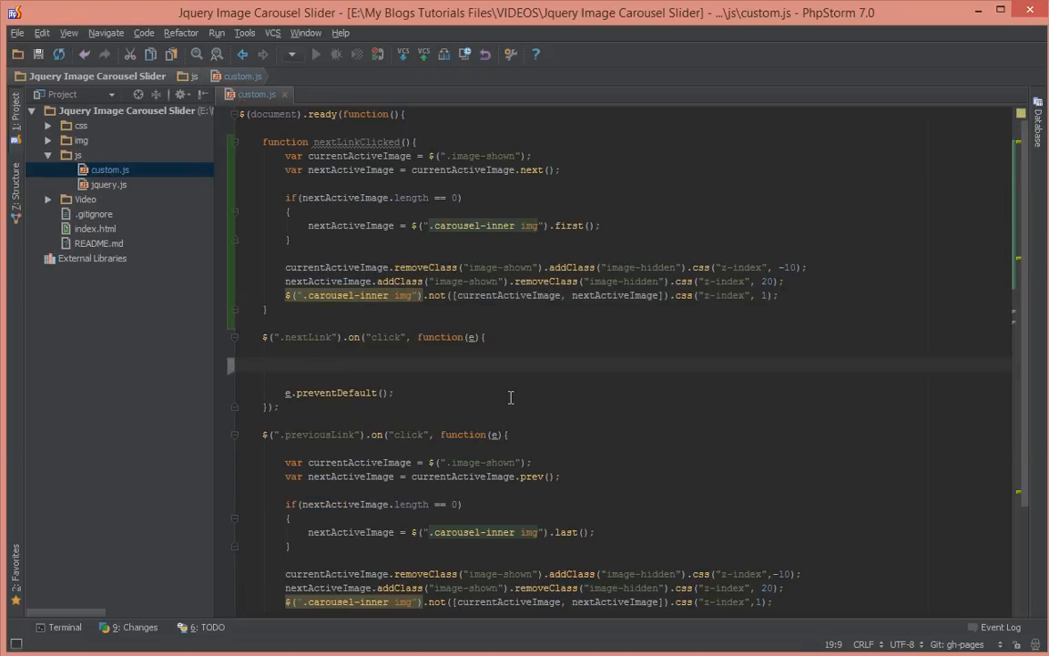
pyautogui.write('nextLinkClicked()')
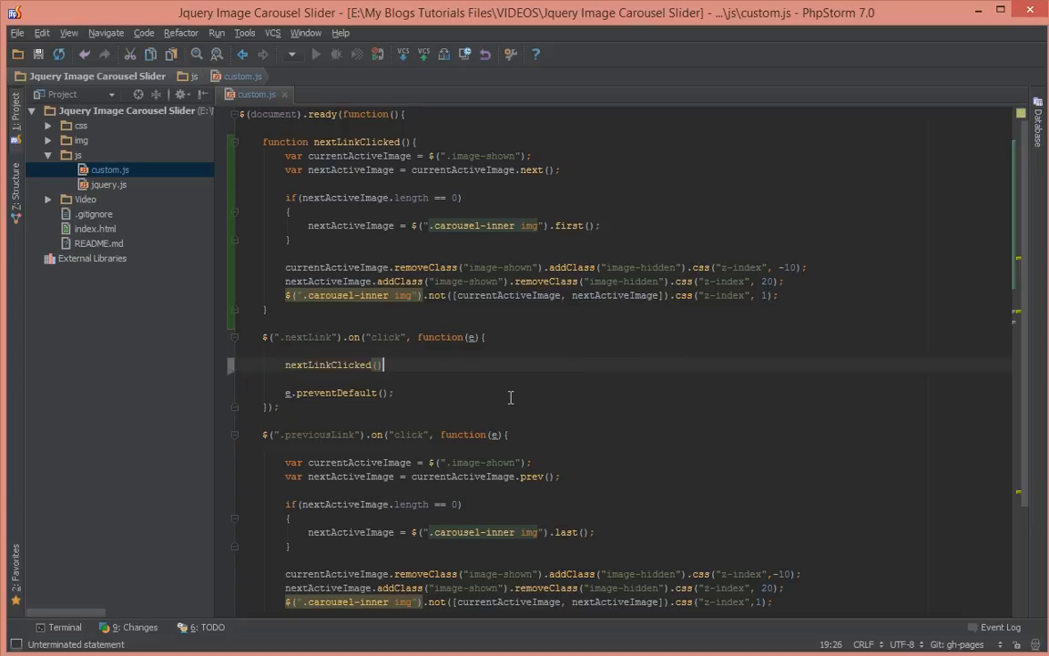
pyautogui.write(';')
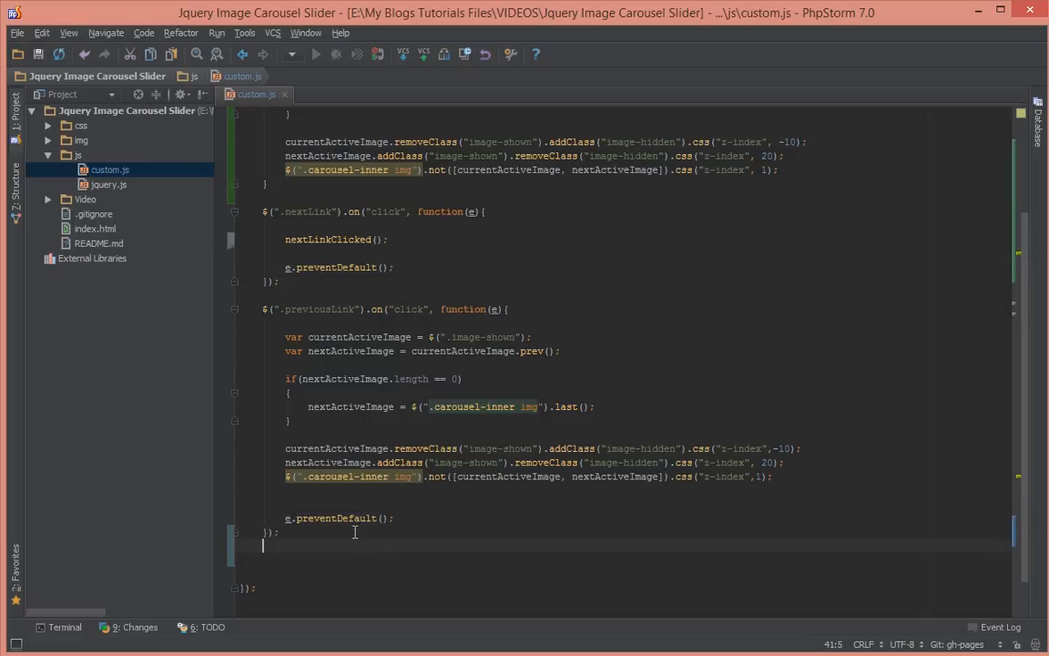
# Step: Add setInterval(nextLinkClicked, 2000); after the previousLink handler in custom.js
pyautogui.write('setInterval(')
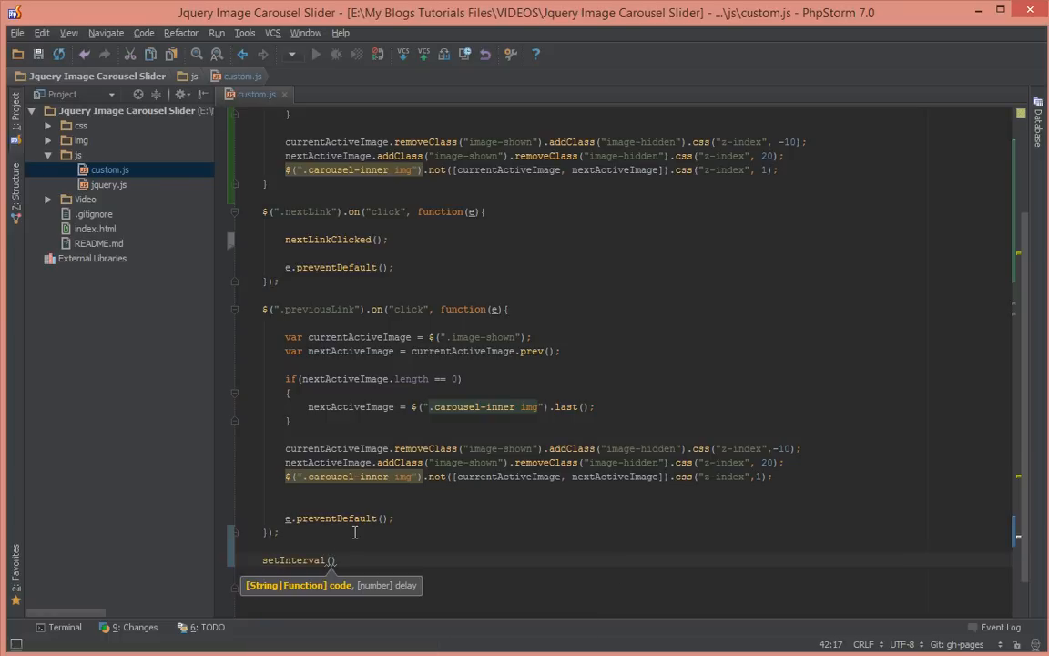
pyautogui.write('nextLinkClicked(')
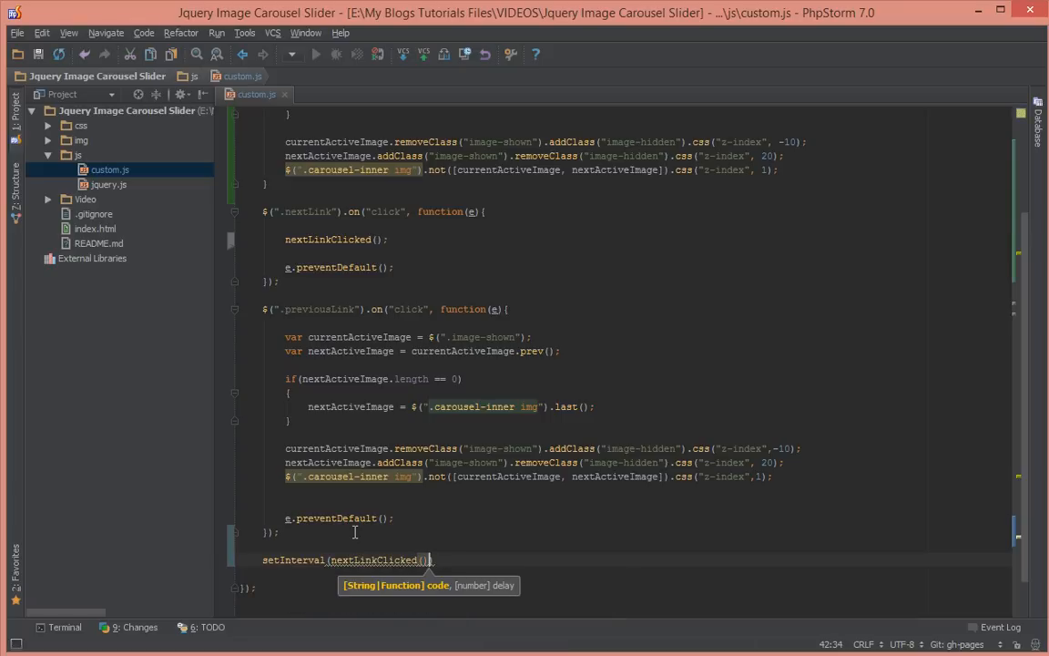
pyautogui.write(',')
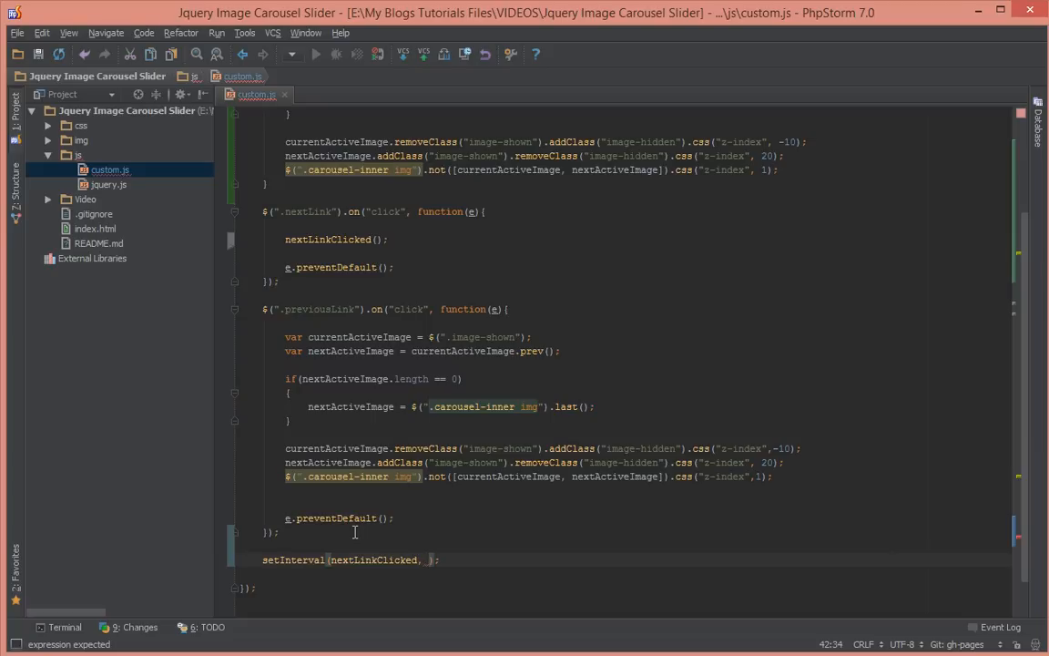
pyautogui.write('2000')
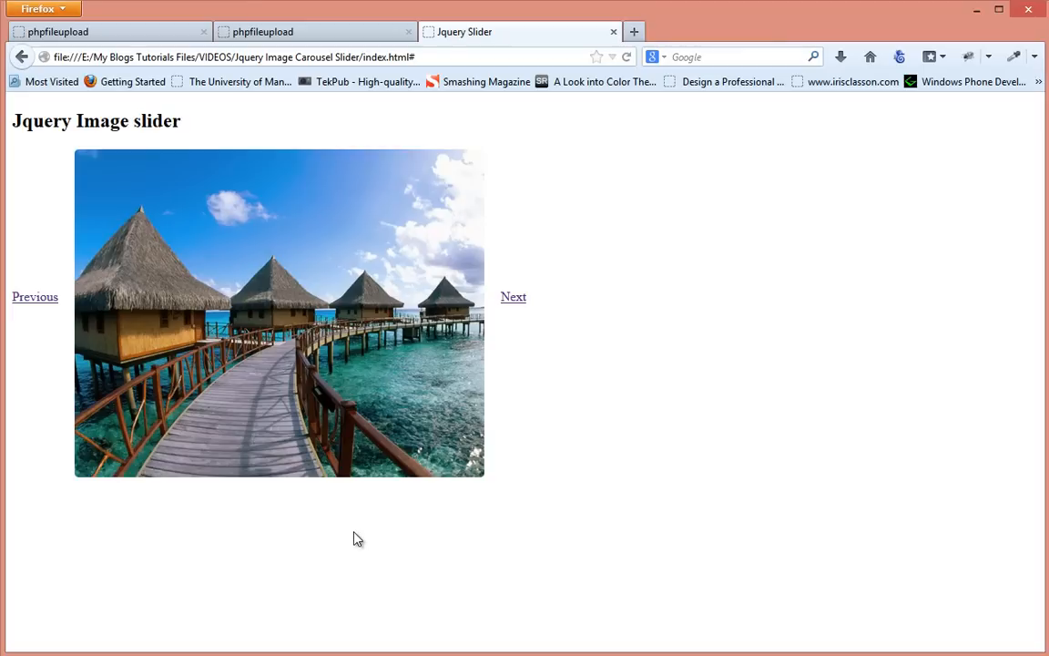
# Step: Check in Firefox that the slider page now cycles photos on its own
pyautogui.click(513, 295)
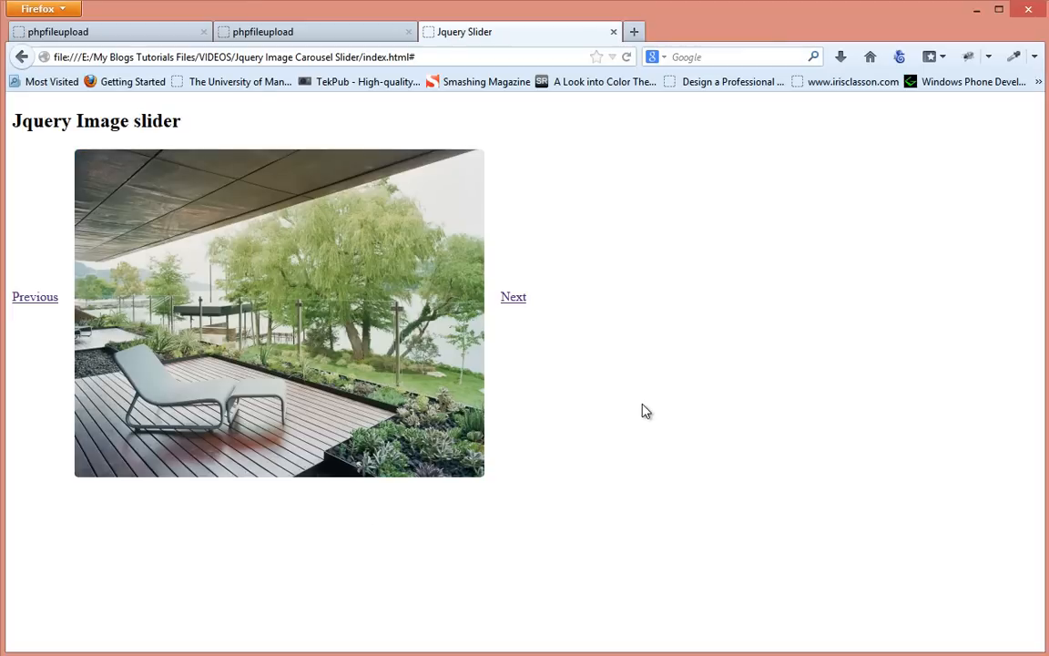
pyautogui.click(513, 296)
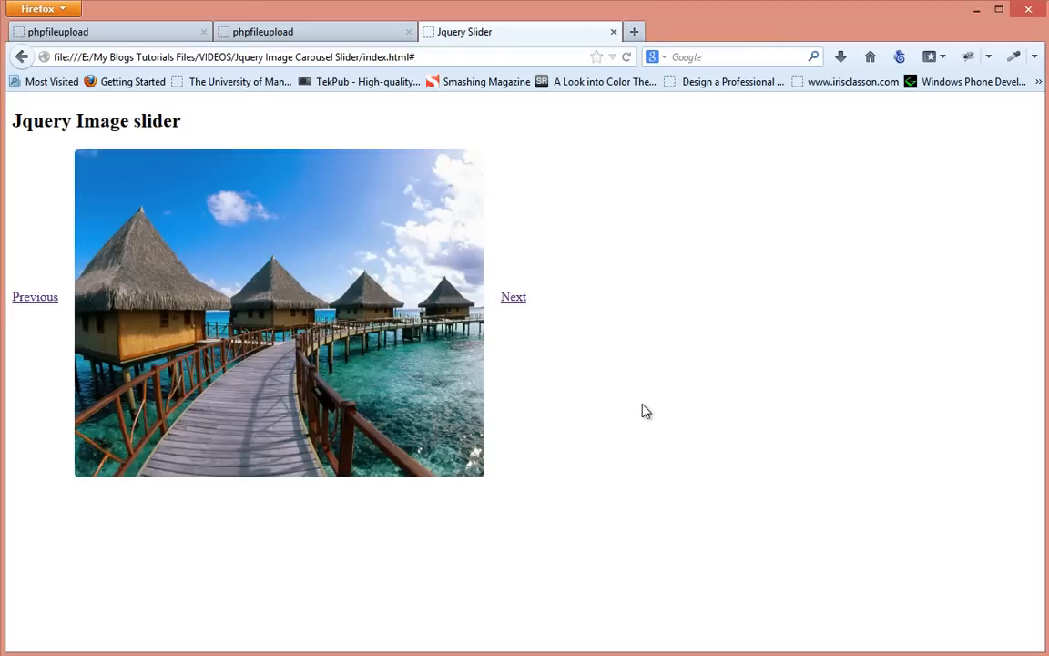
pyautogui.click(513, 296)
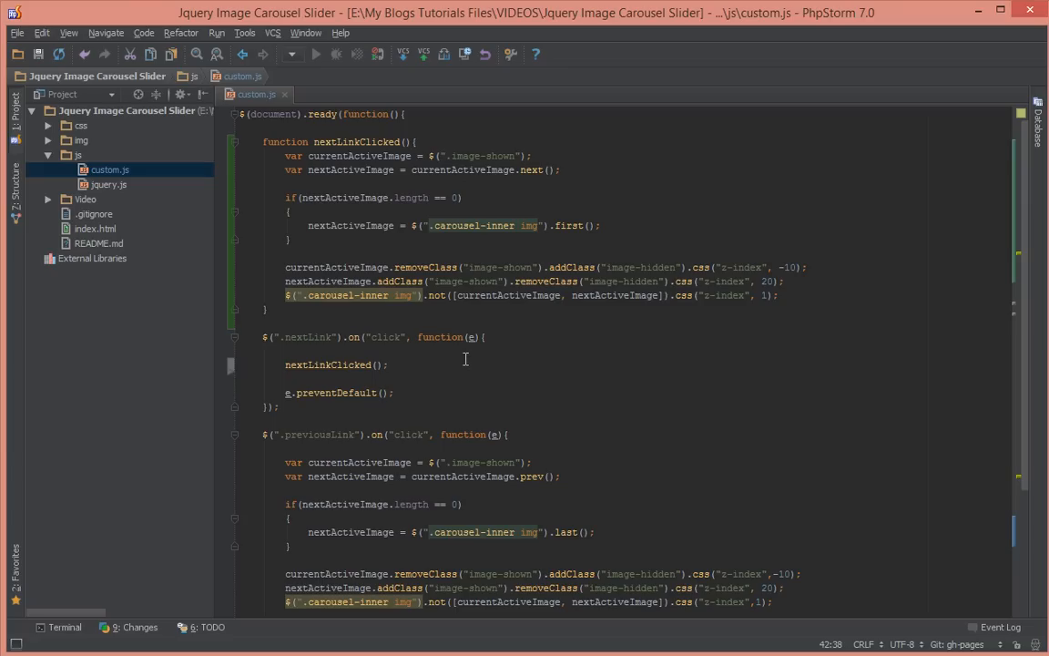
pyautogui.moveTo(237, 375)
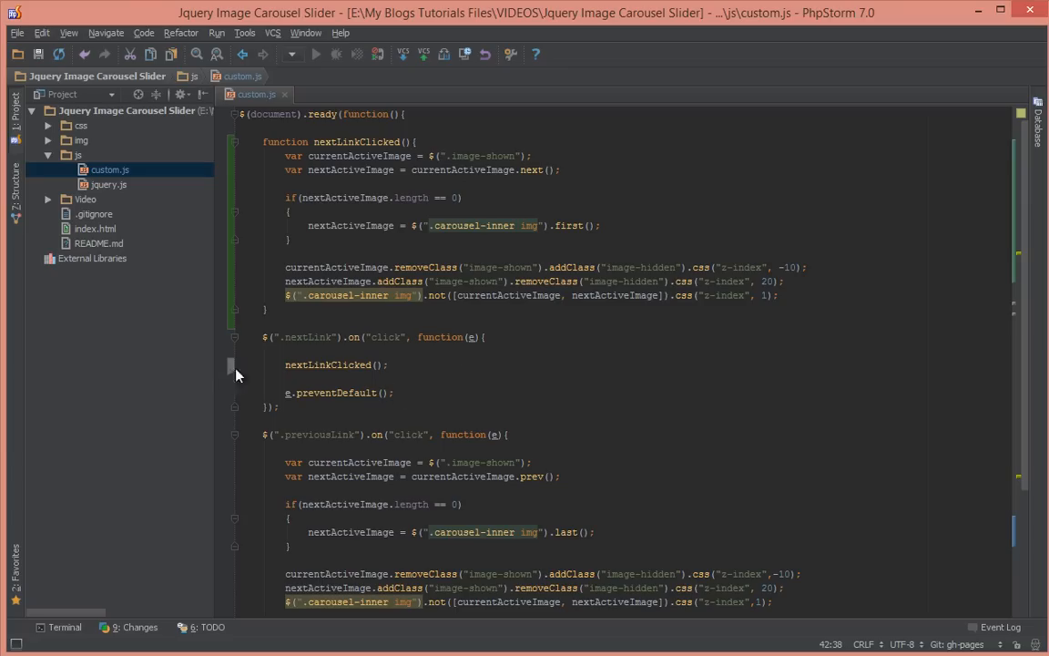
# Step: Review custom.js, selecting the nextLinkClicked code and scrolling down to the setInterval call
pyautogui.doubleClick(328, 364)
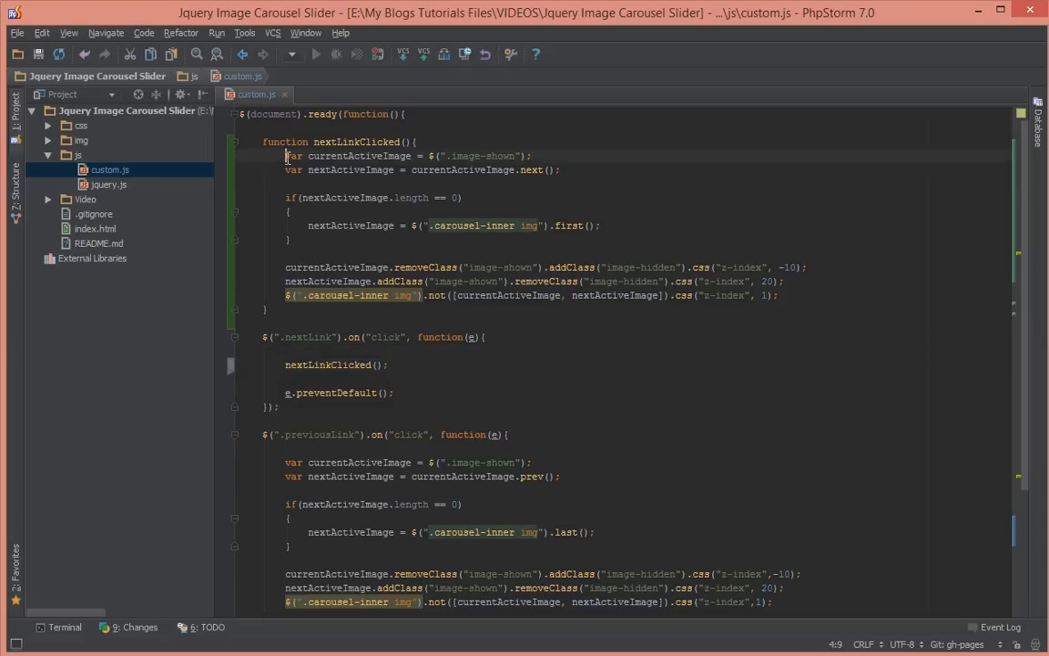
pyautogui.moveTo(285, 156); pyautogui.dragTo(779, 295)
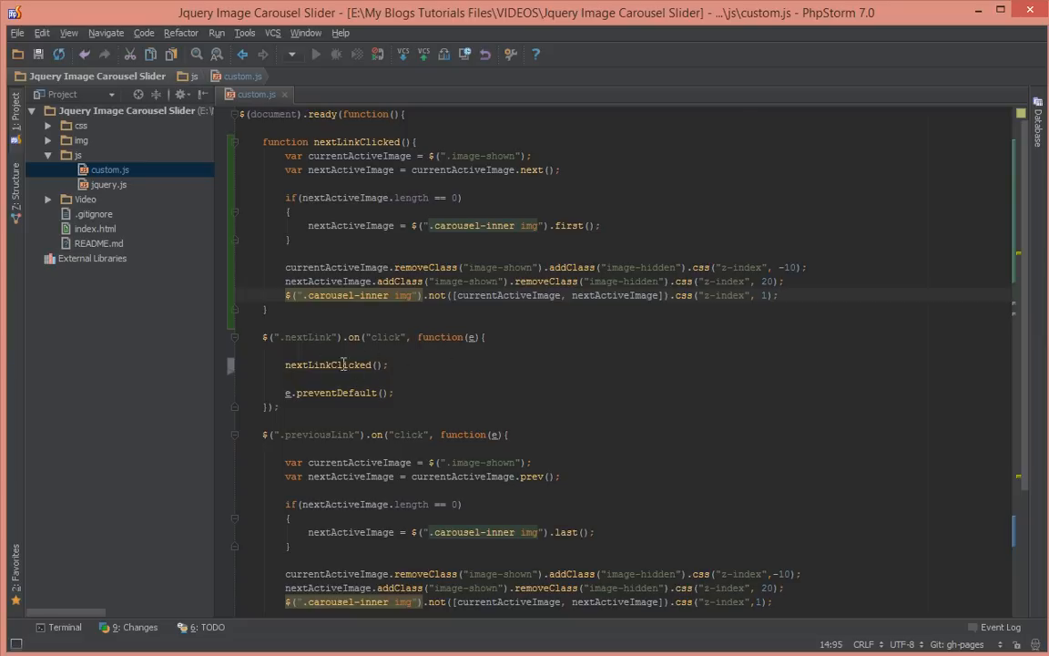
pyautogui.scroll(-3)
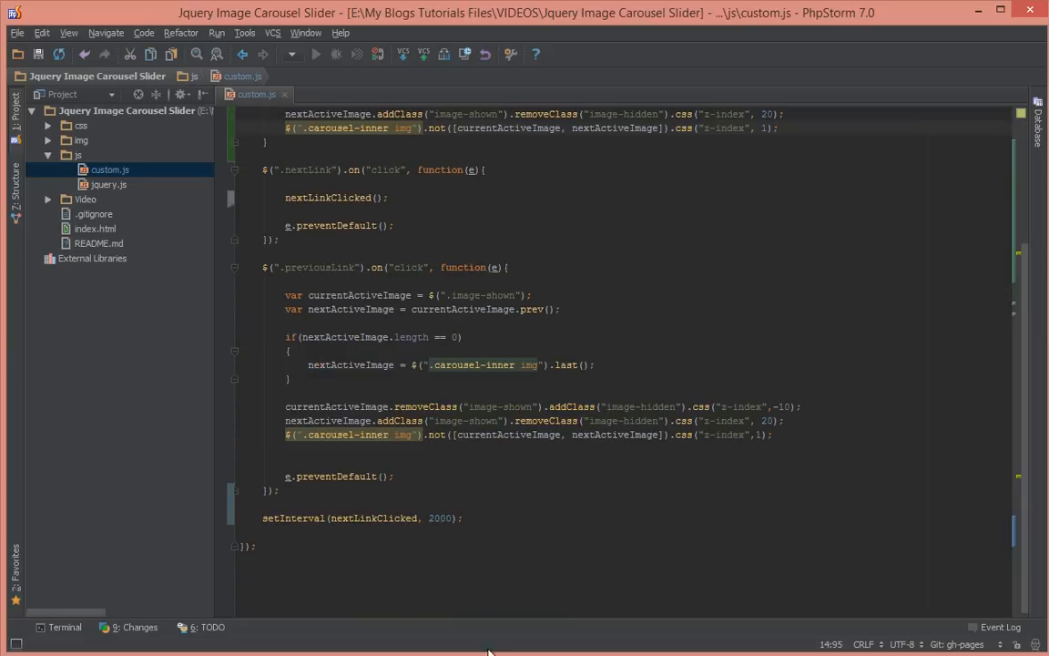
pyautogui.moveTo(368, 523)
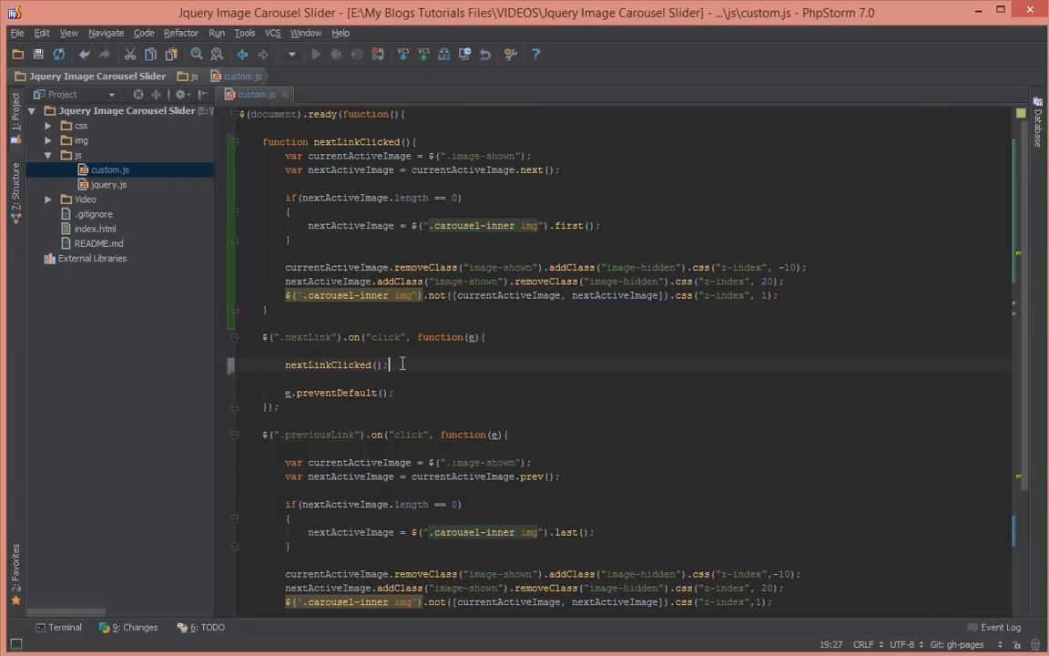
pyautogui.moveTo(565, 361)
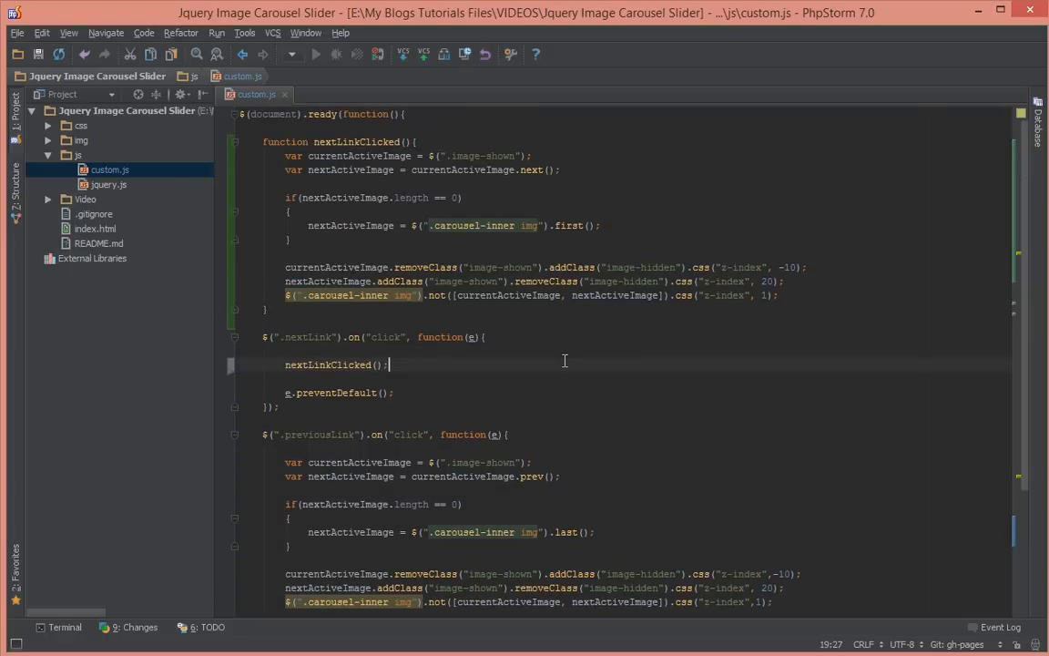
pyautogui.moveTo(609, 363)
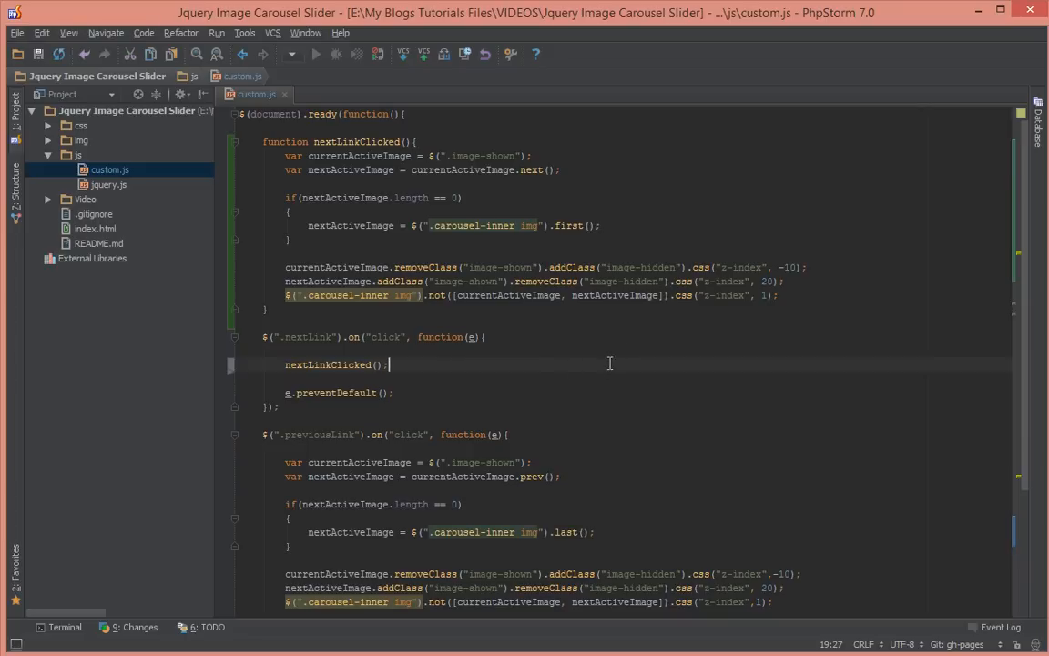
pyautogui.moveTo(615, 366)
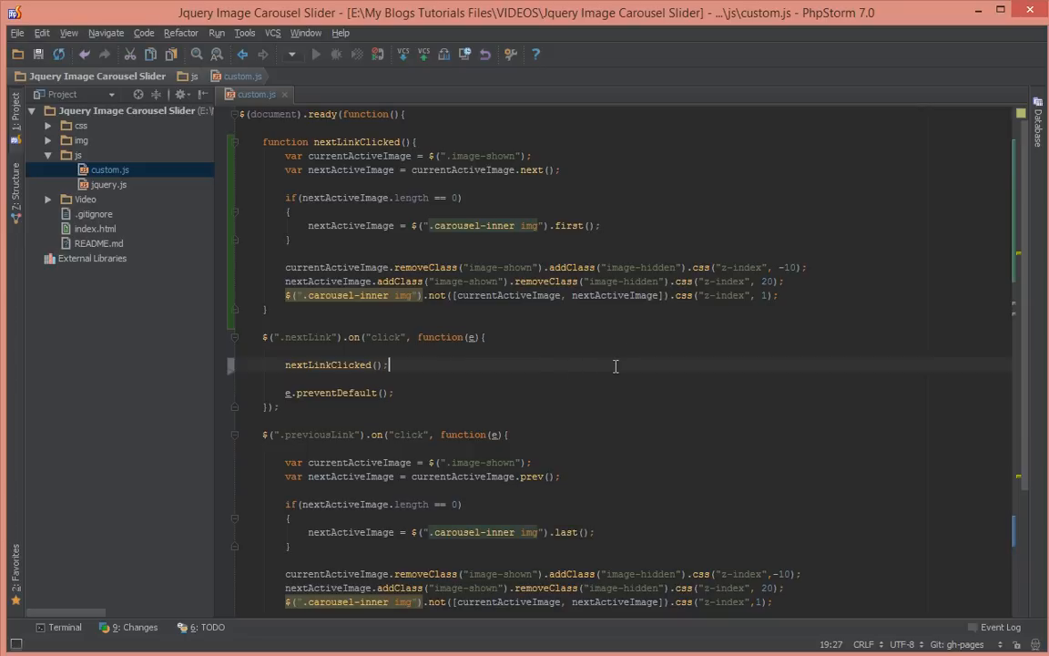
pyautogui.moveTo(614, 367)
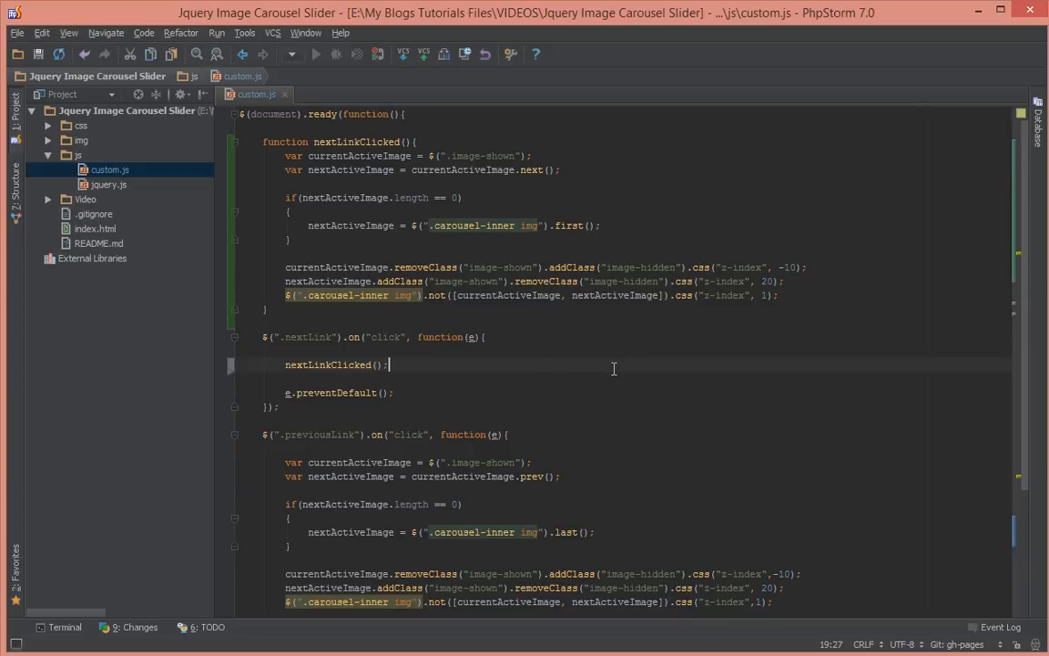